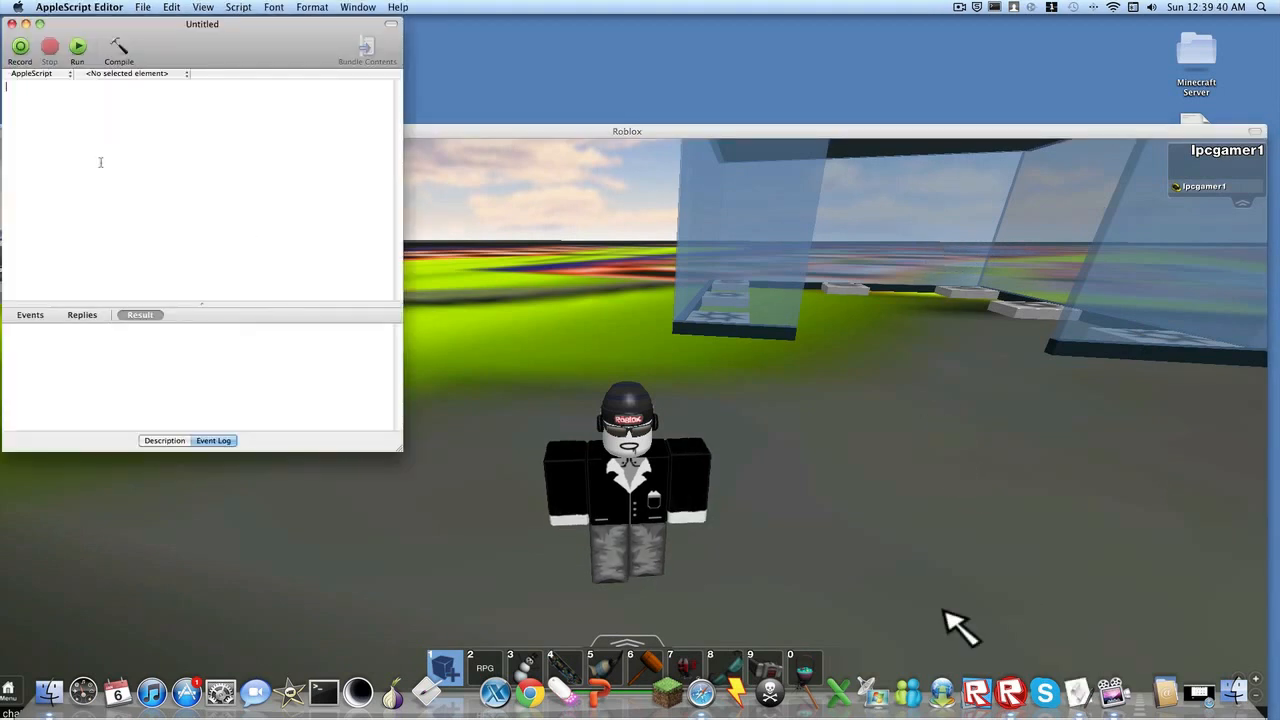
Step: Paste the prepared System Events keystroke-loop script into the empty document
right_click(100, 150)
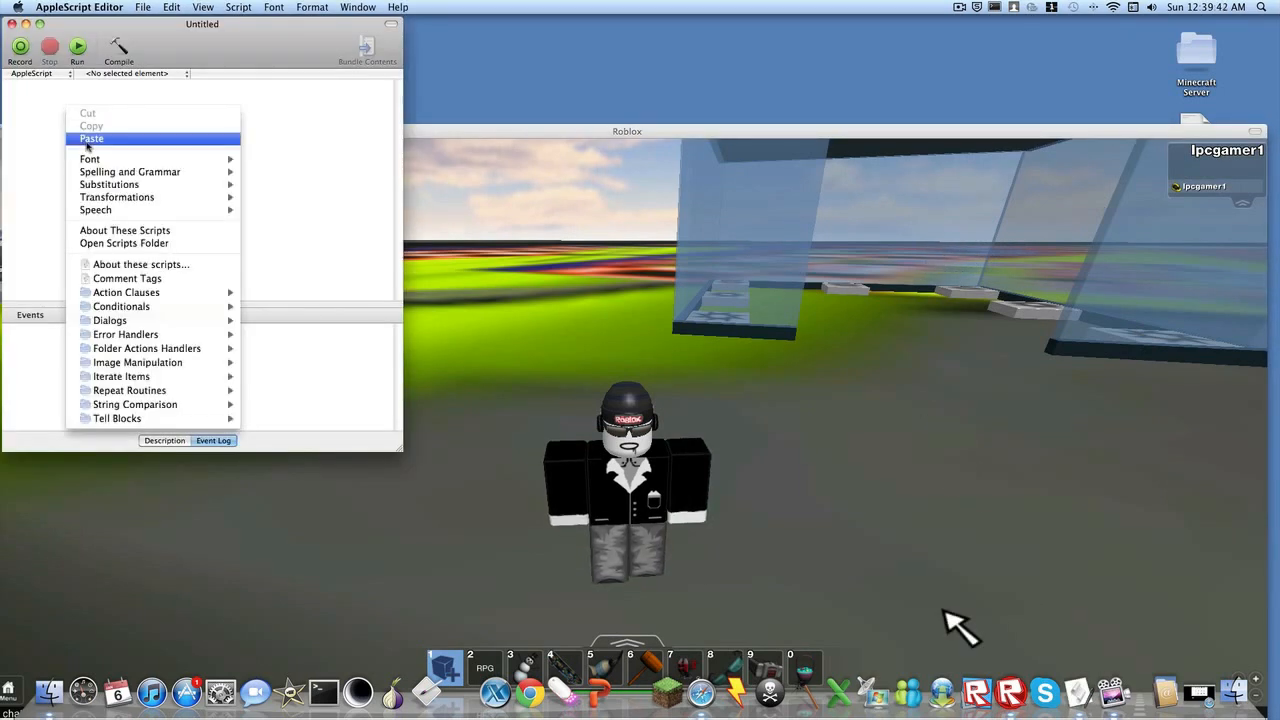
click(92, 138)
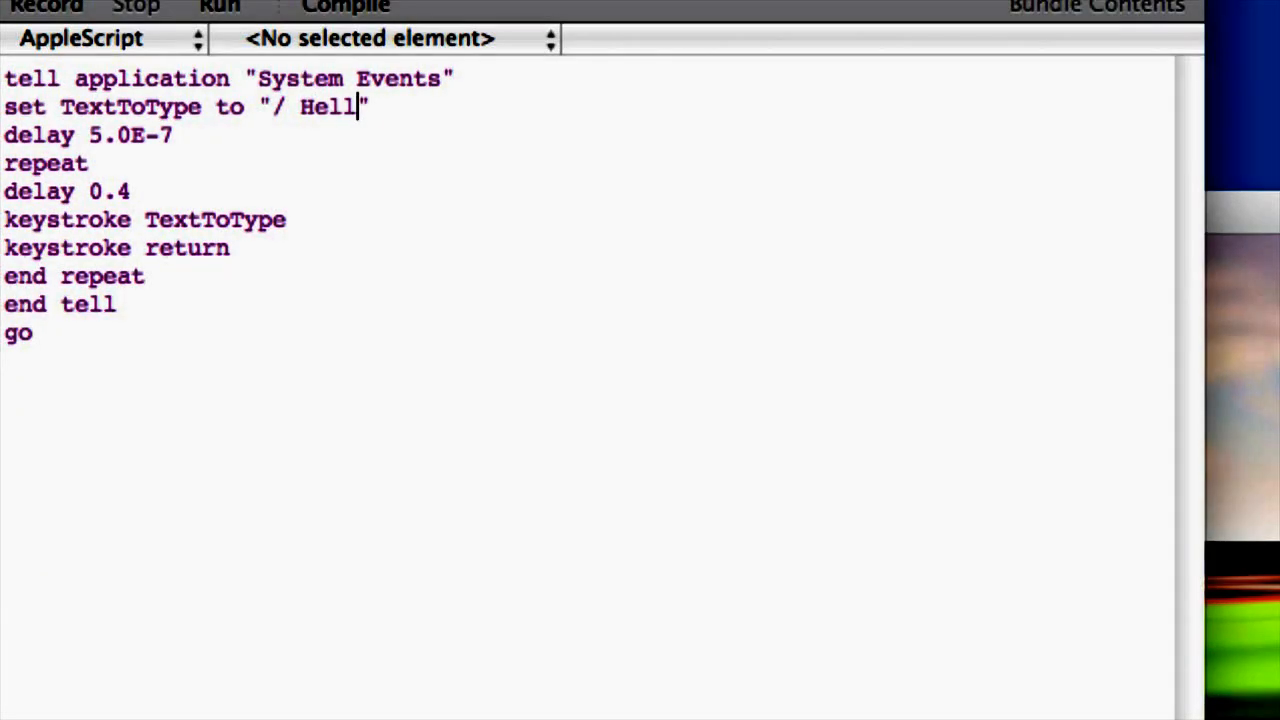
Step: Complete the TextToType string so the message reads "/ Hello youtube"
text(o youtube)
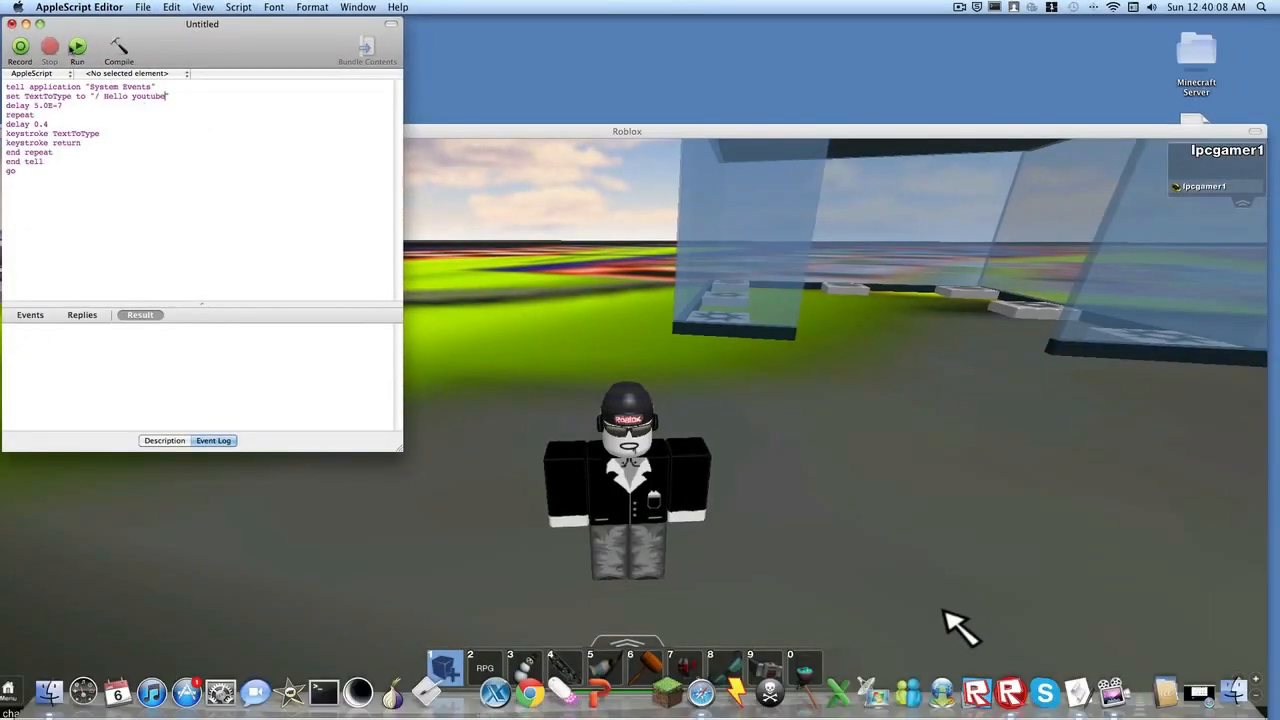
click(76, 48)
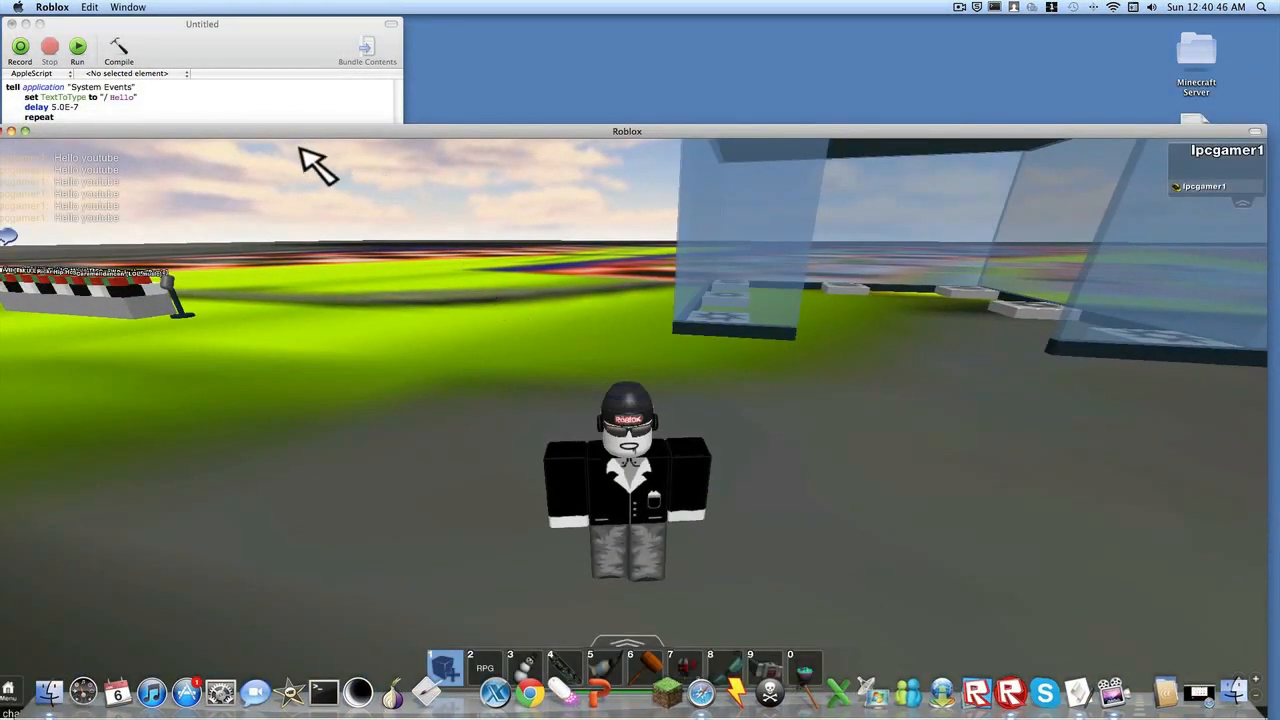
Step: Bring AppleScript Editor back to the front while the loop keeps typing "/ Hello"
click(76, 48)
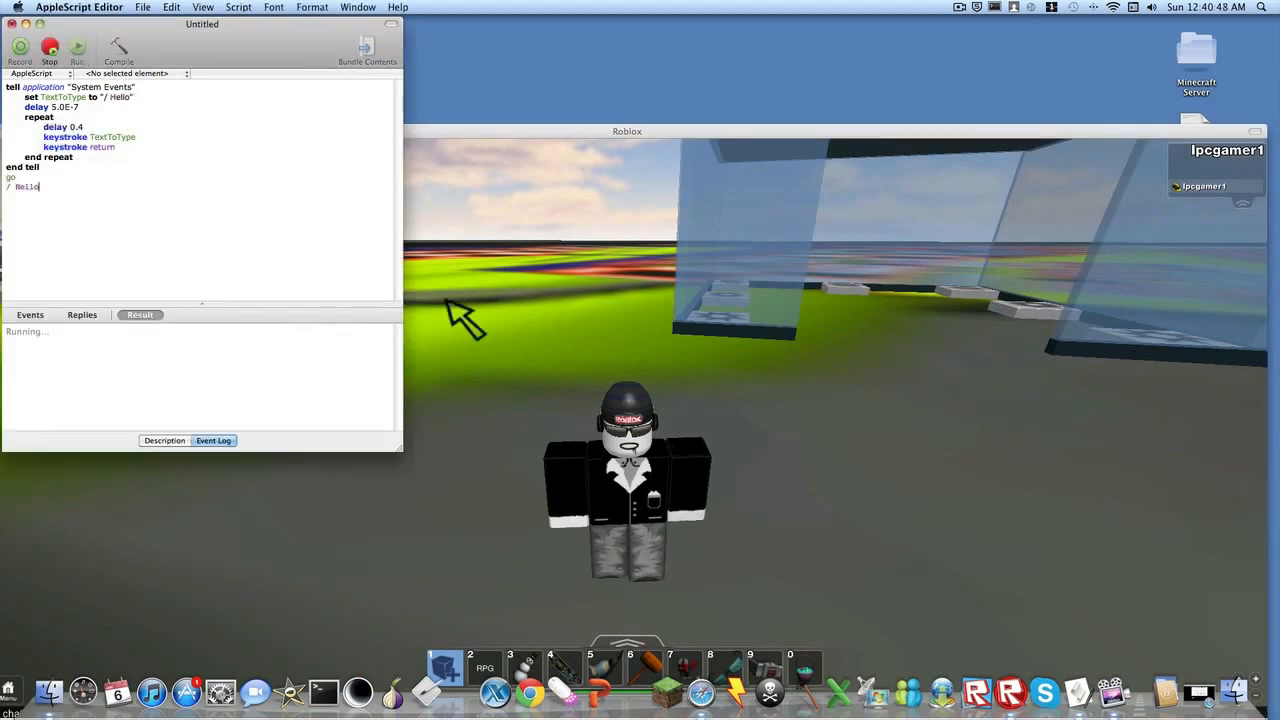